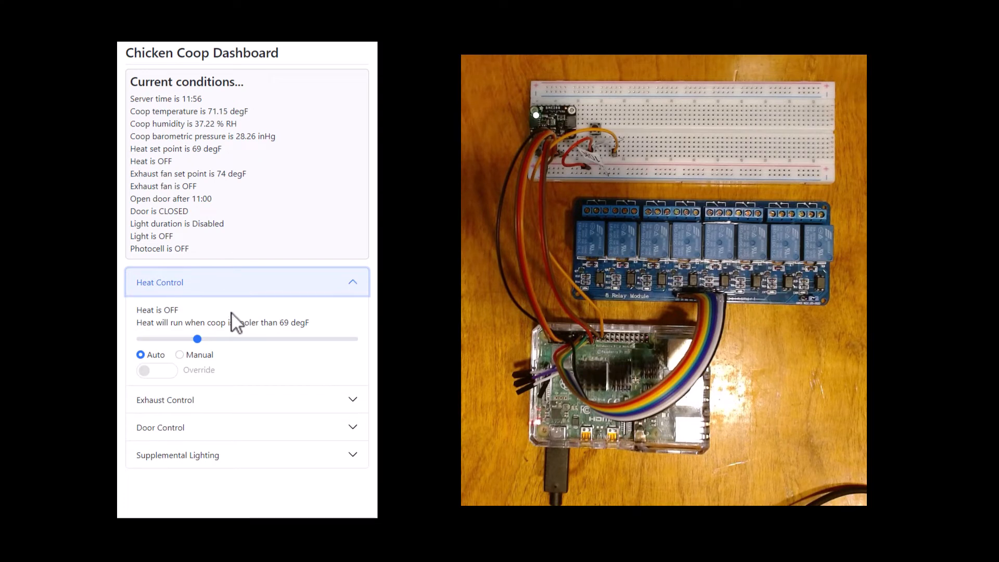
mouse_move(333, 341)
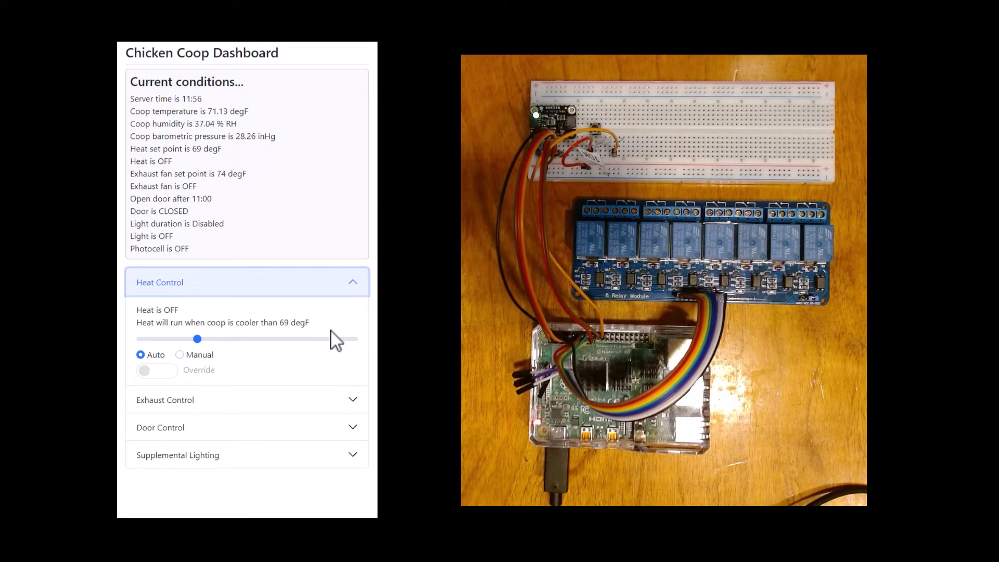
mouse_move(291, 345)
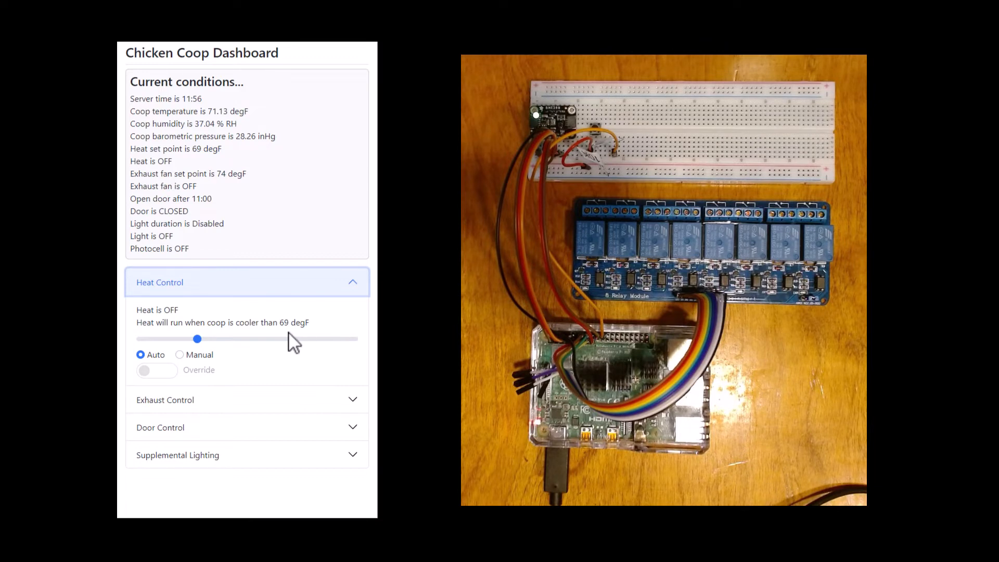
mouse_move(256, 362)
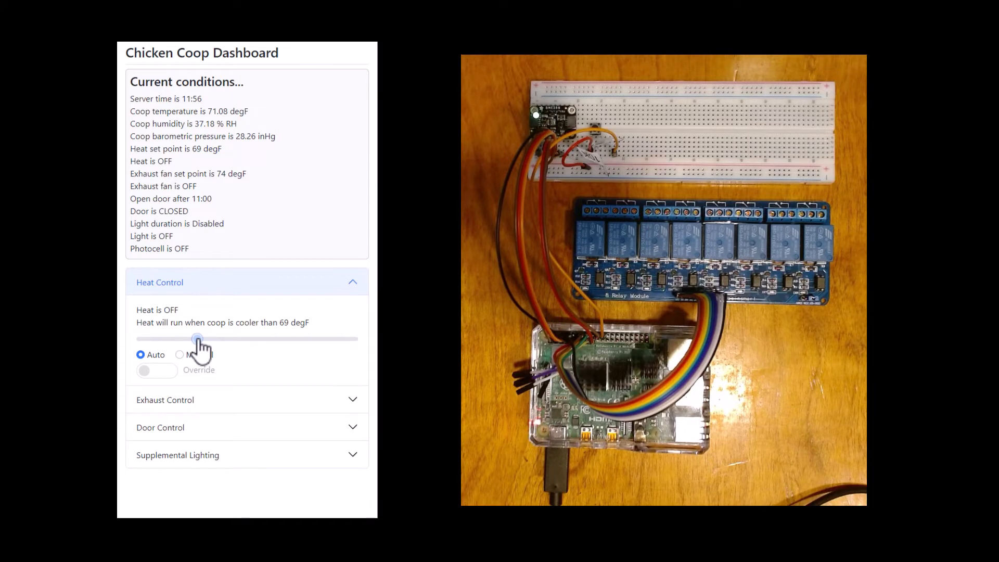
Raise the heat set point to 73 degF, then lower it back to 69 degF.
left_click_drag(198, 338, 254, 338)
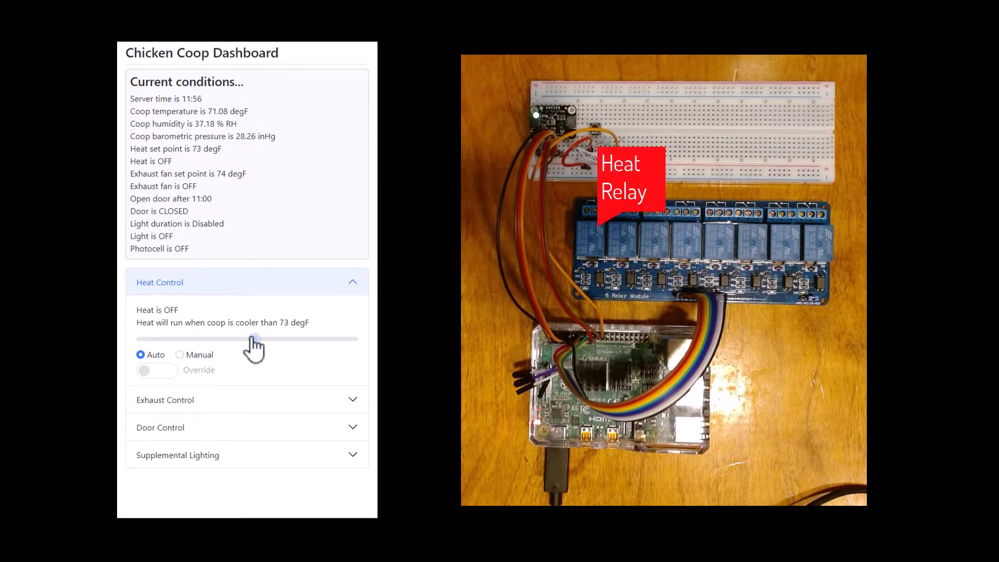
left_click(156, 370)
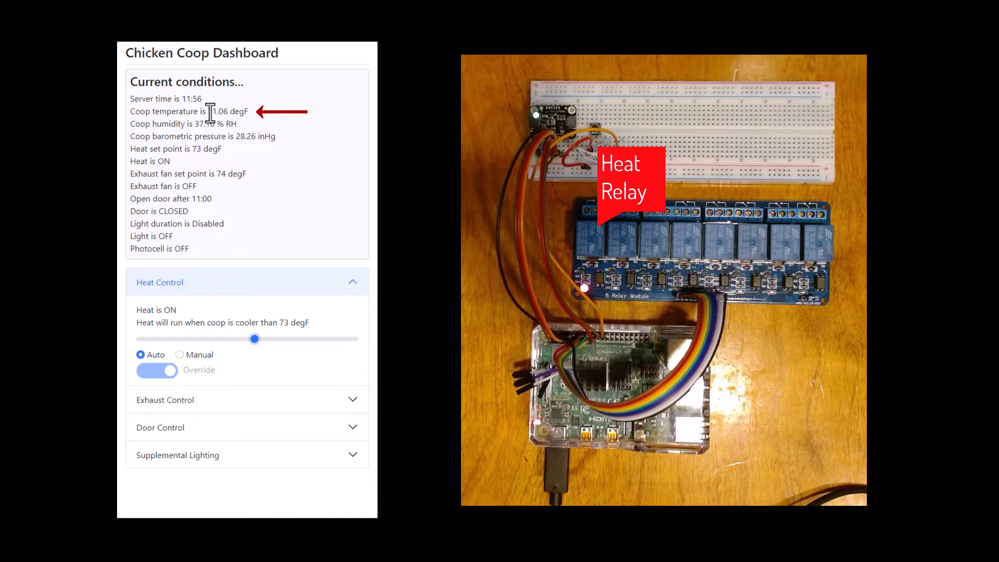
mouse_move(293, 217)
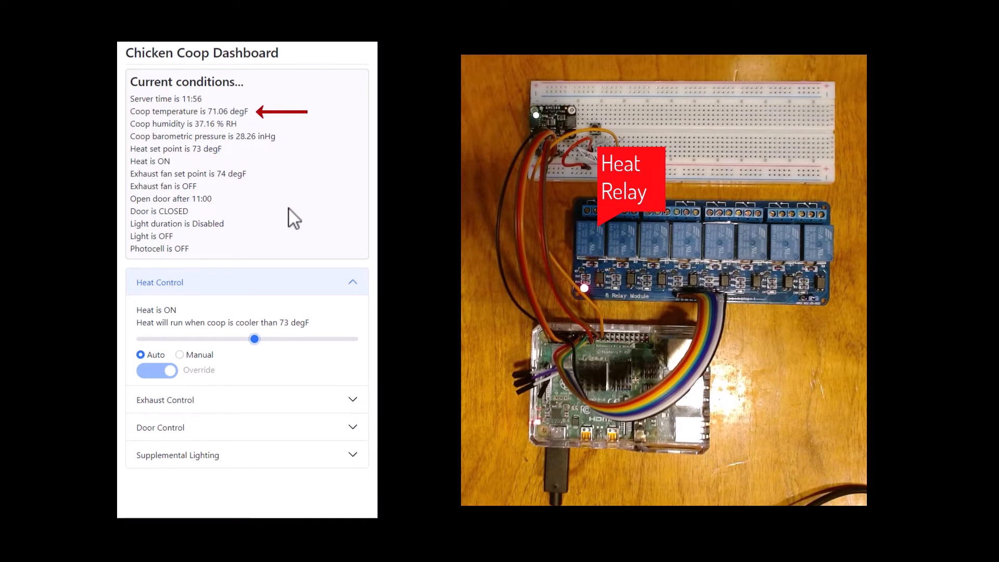
mouse_move(282, 361)
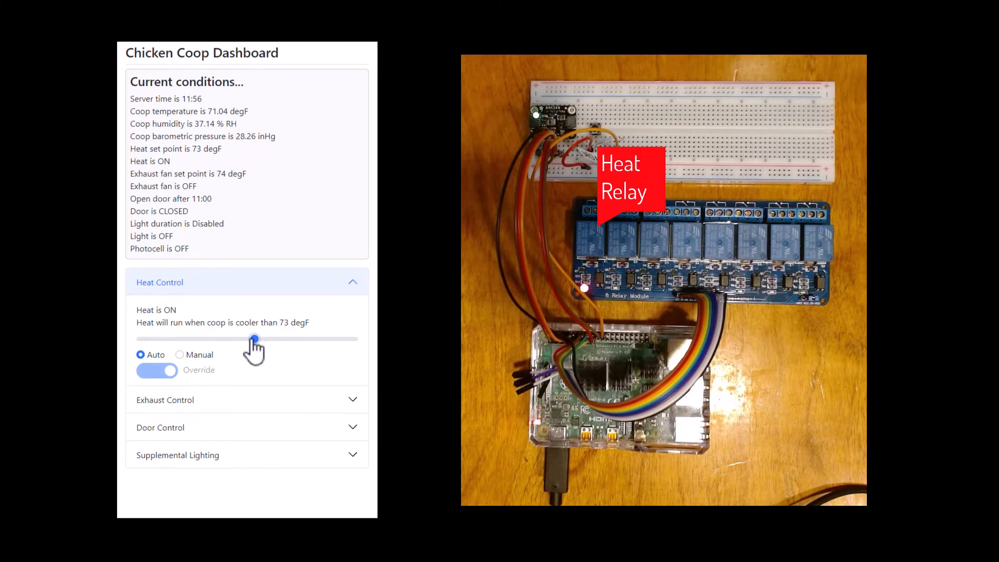
left_click_drag(253, 338, 196, 338)
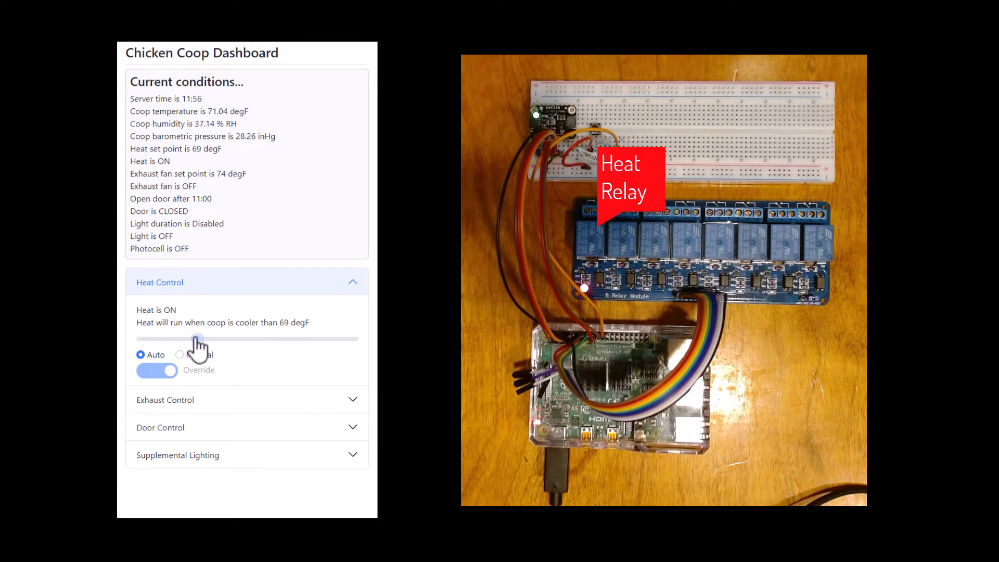
left_click(157, 371)
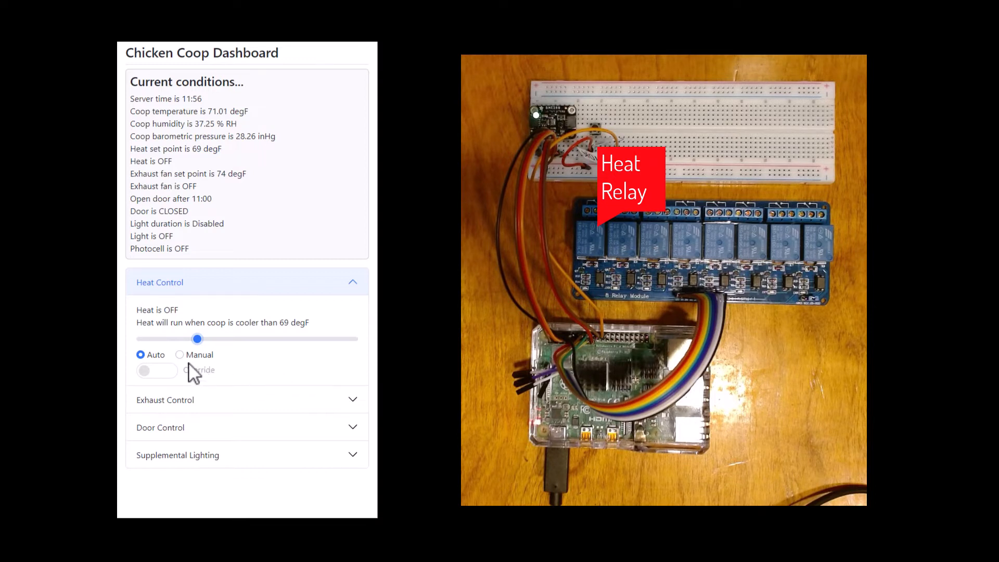
mouse_move(186, 362)
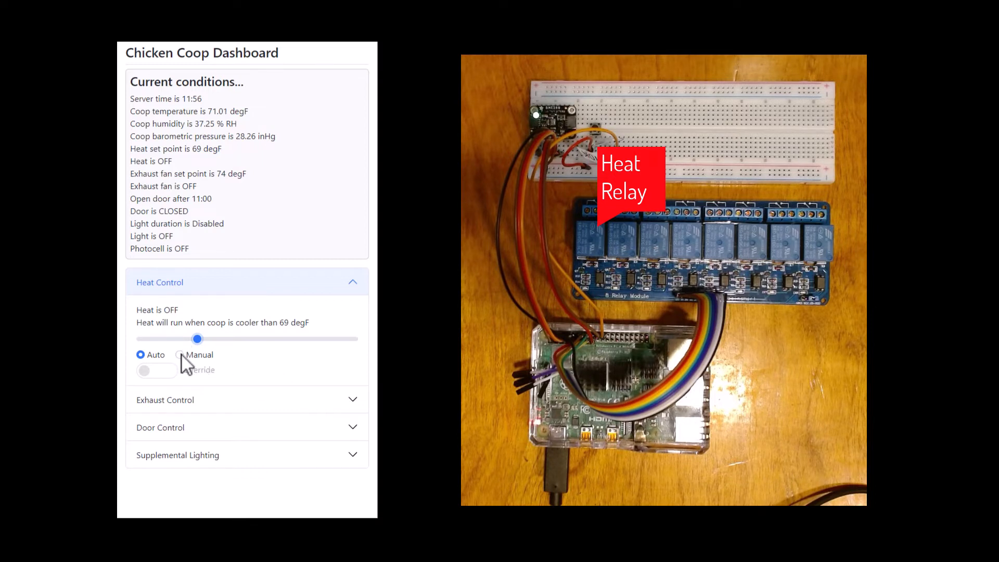
Put heat control in Manual and toggle the heat override on, off, then on.
left_click(180, 355)
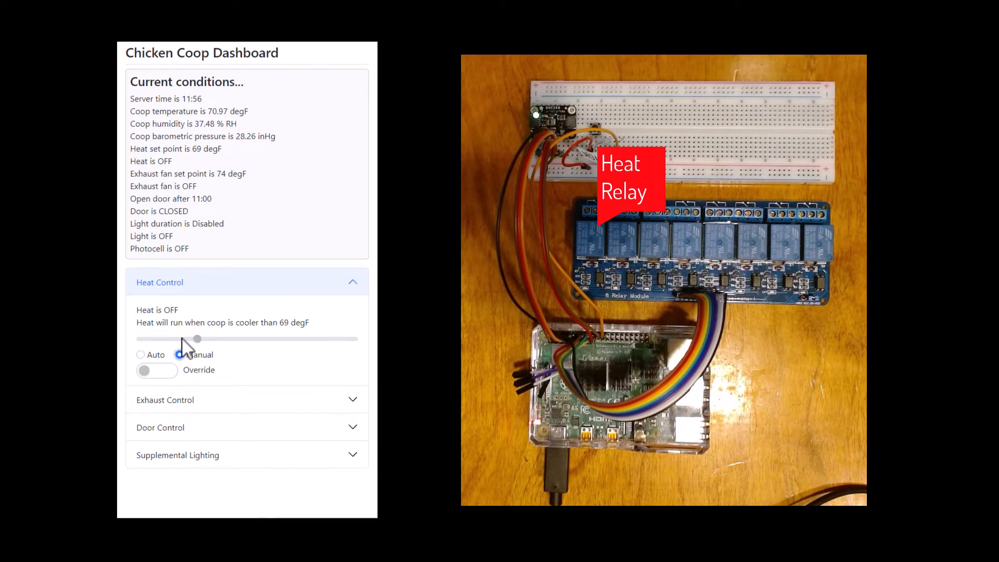
left_click(179, 355)
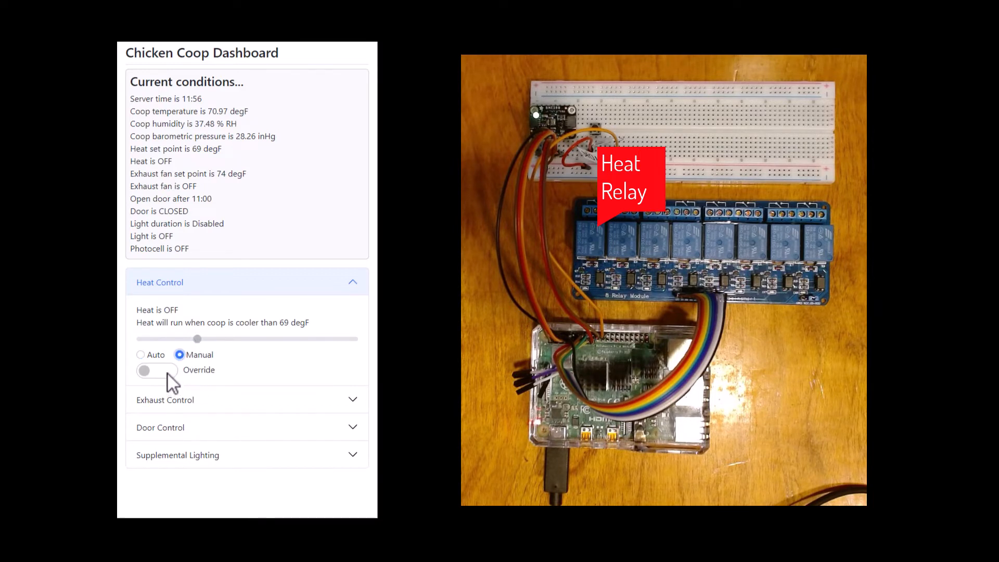
left_click(156, 370)
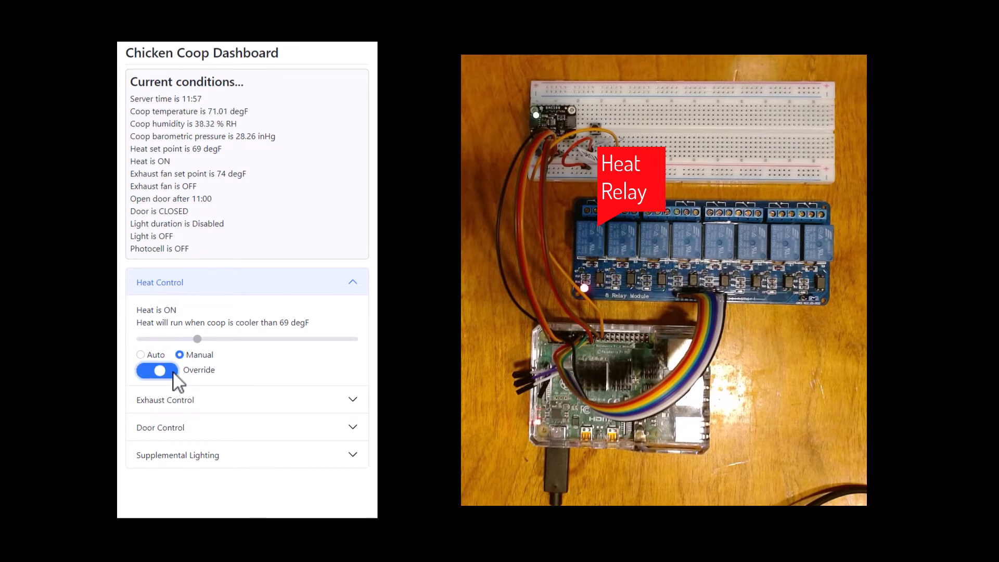
left_click(156, 371)
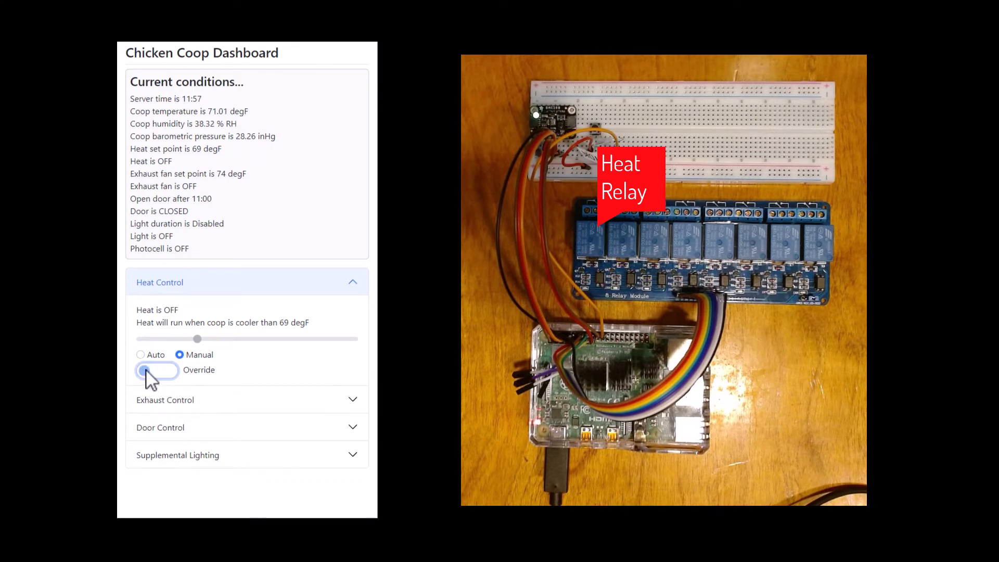
left_click(156, 370)
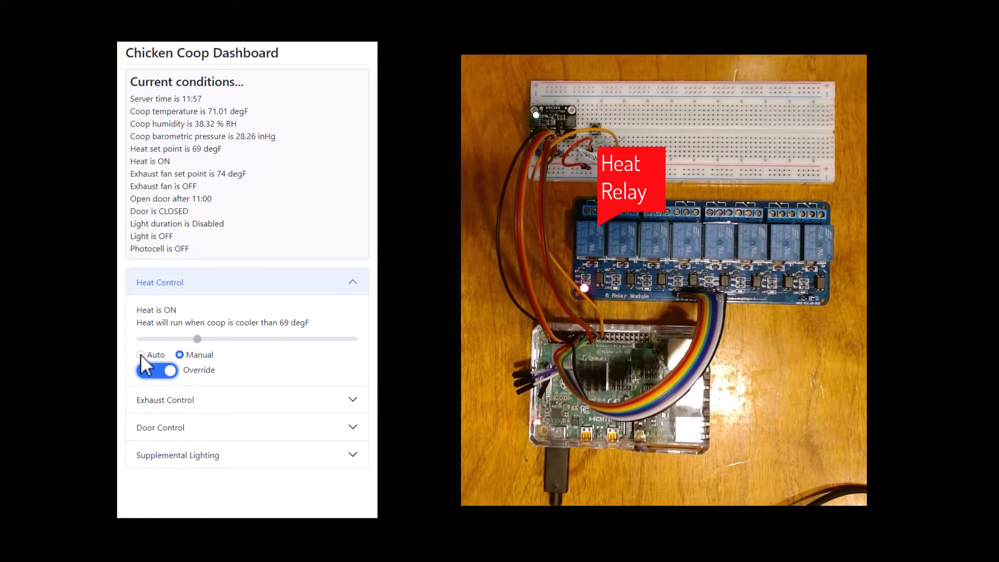
Select Auto under Heat Control and clear the override, leaving heat off at 69 degF.
left_click(141, 355)
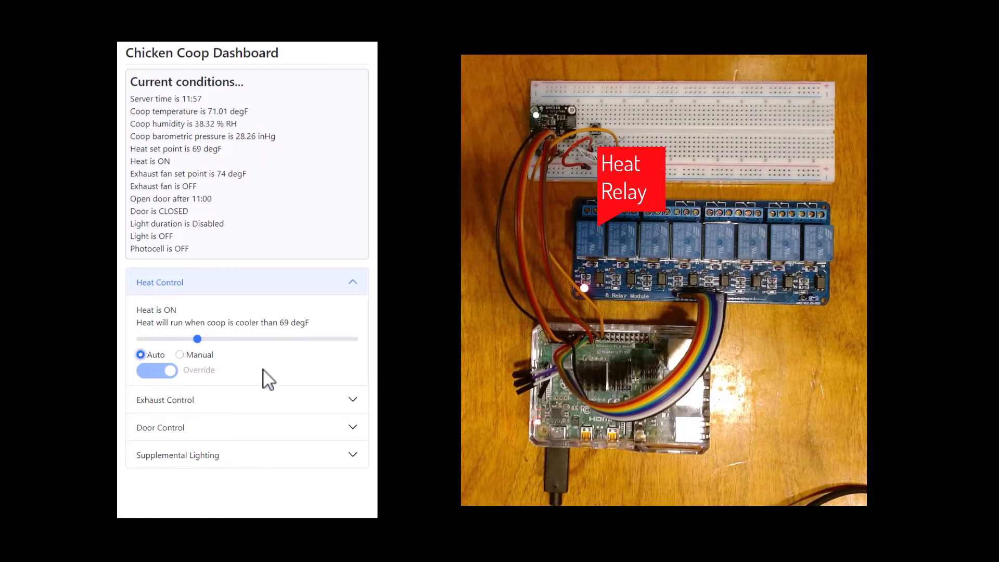
left_click(157, 371)
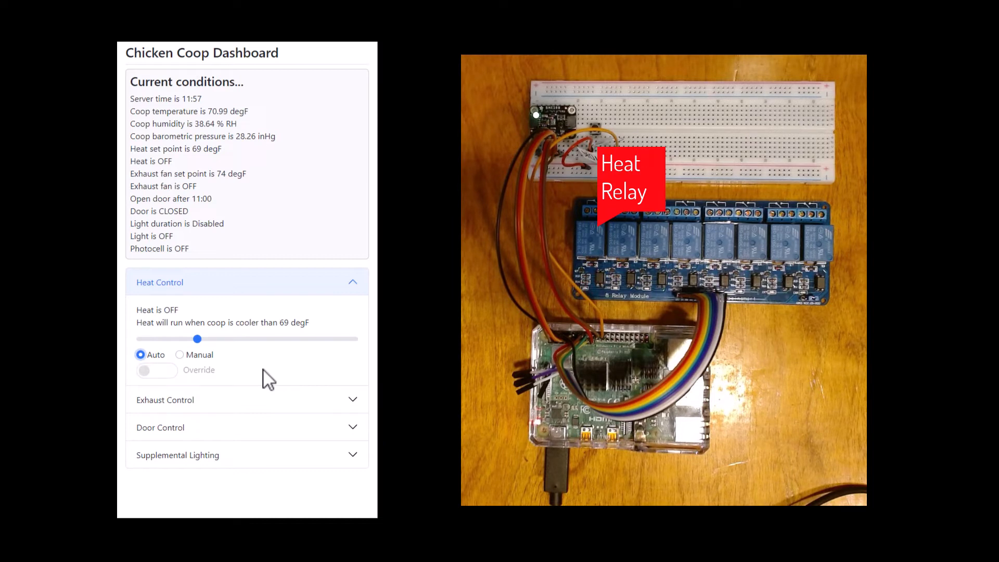
mouse_move(218, 392)
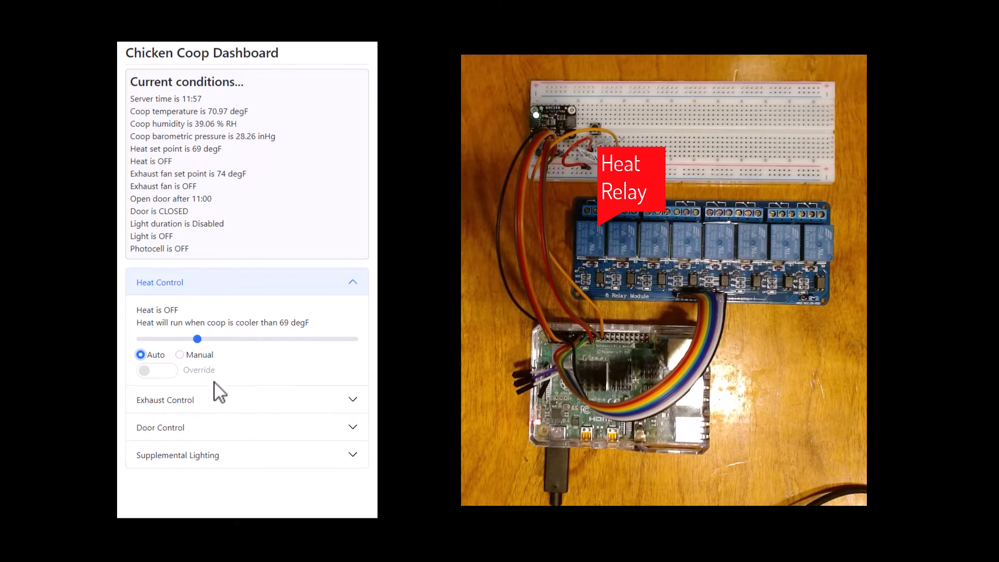
mouse_move(169, 390)
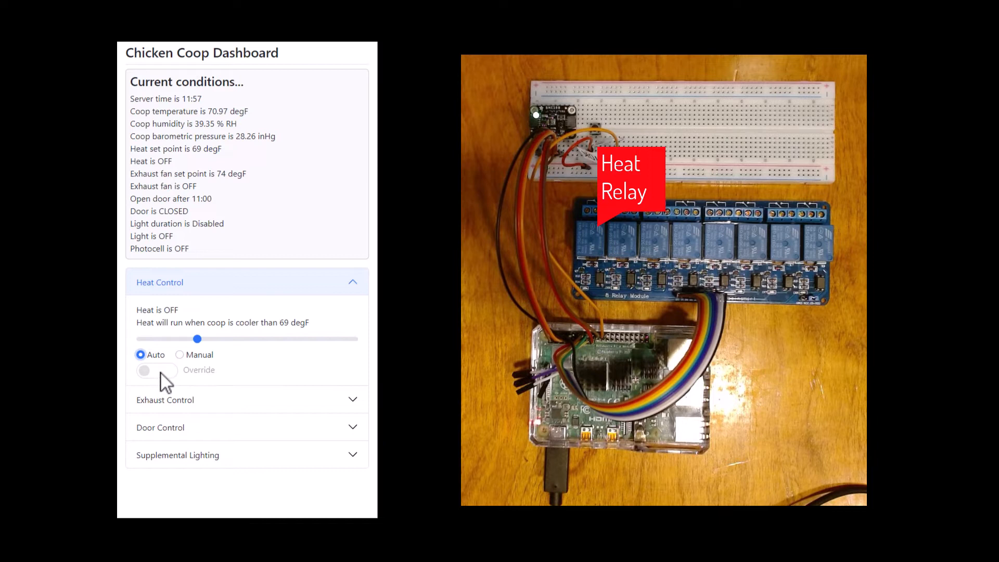
mouse_move(268, 380)
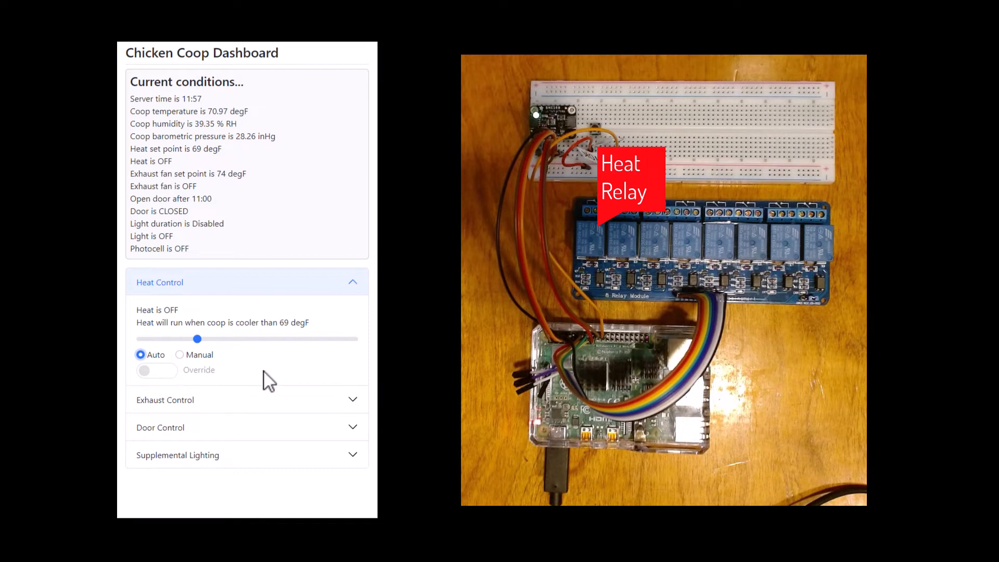
mouse_move(271, 290)
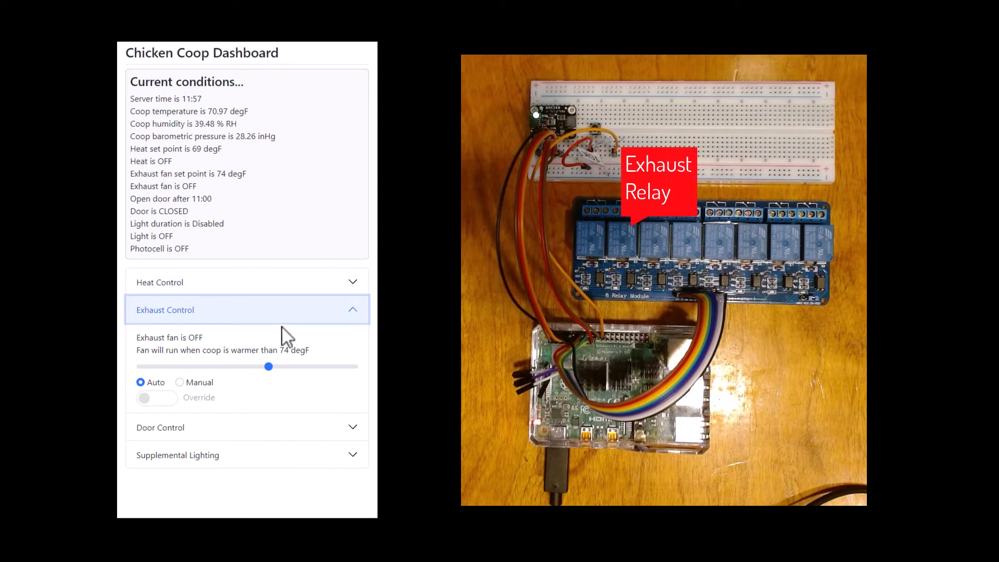
mouse_move(345, 369)
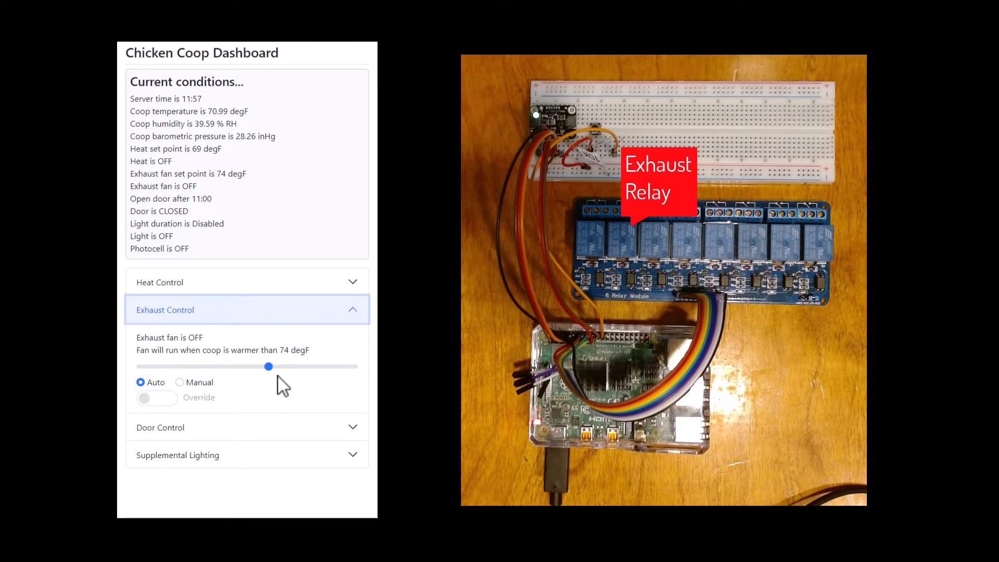
Drag the Exhaust Control slider from 74 down to 69 degF.
left_click_drag(267, 366, 191, 366)
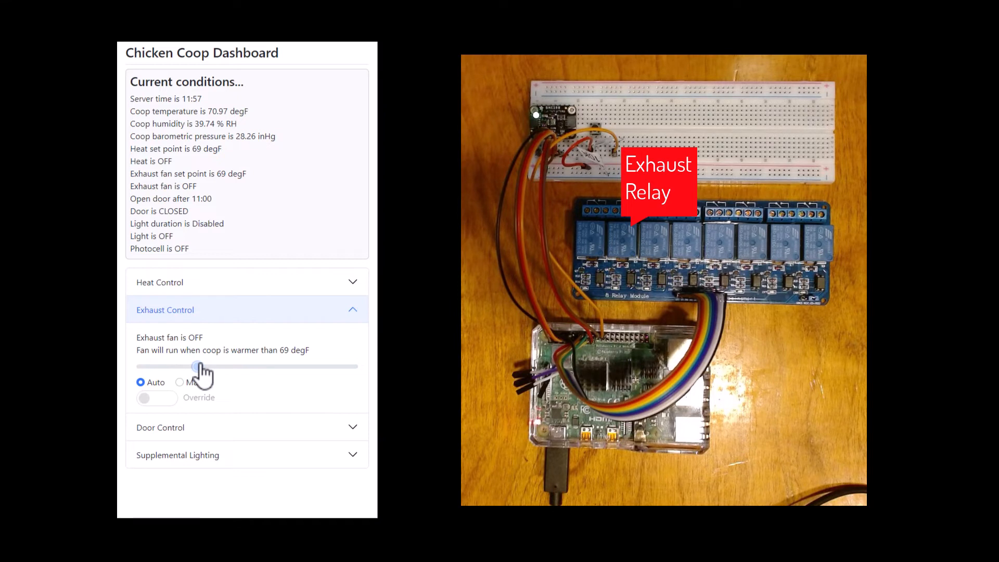
Select Manual under Exhaust Control, keeping the override off.
left_click(158, 398)
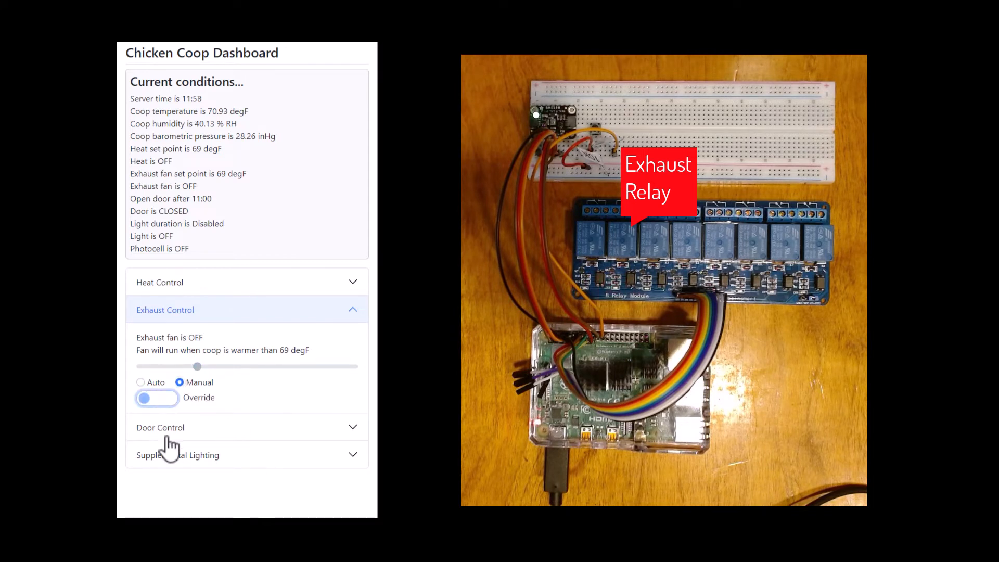
mouse_move(236, 412)
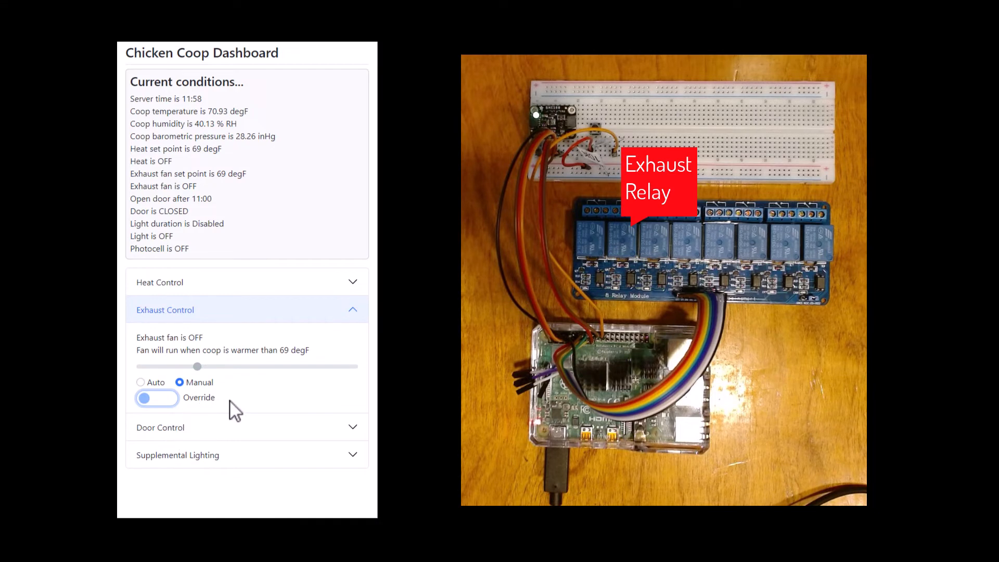
mouse_move(253, 395)
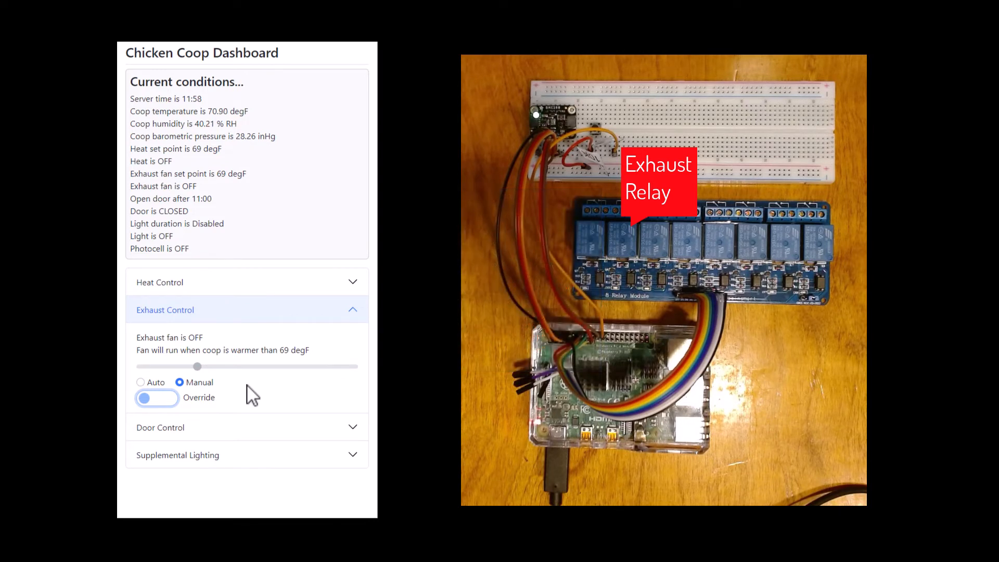
mouse_move(224, 369)
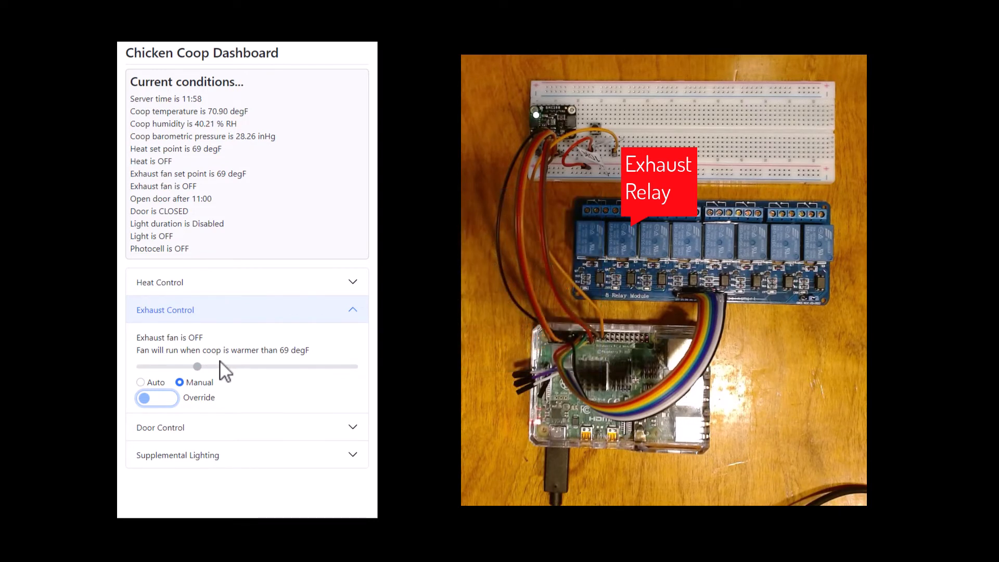
Return the exhaust fan to Auto at a 75 degF set point and expand Door Control.
left_click(156, 397)
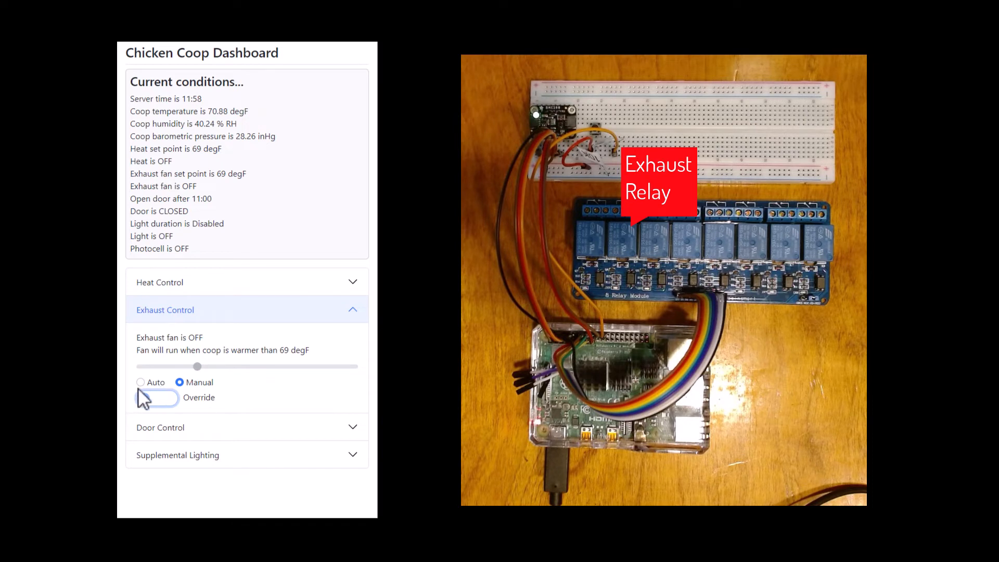
left_click(141, 382)
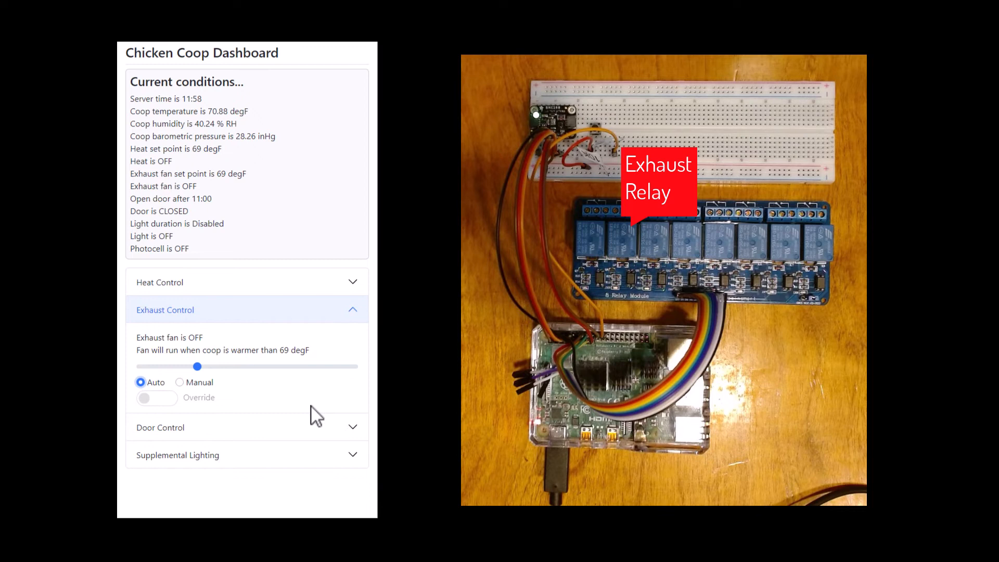
left_click_drag(196, 365, 282, 366)
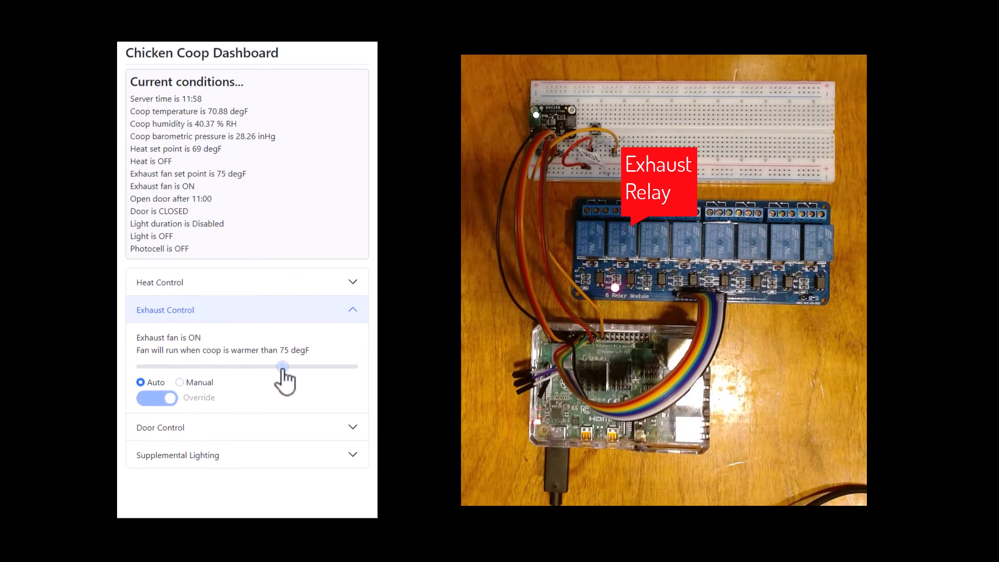
left_click(157, 398)
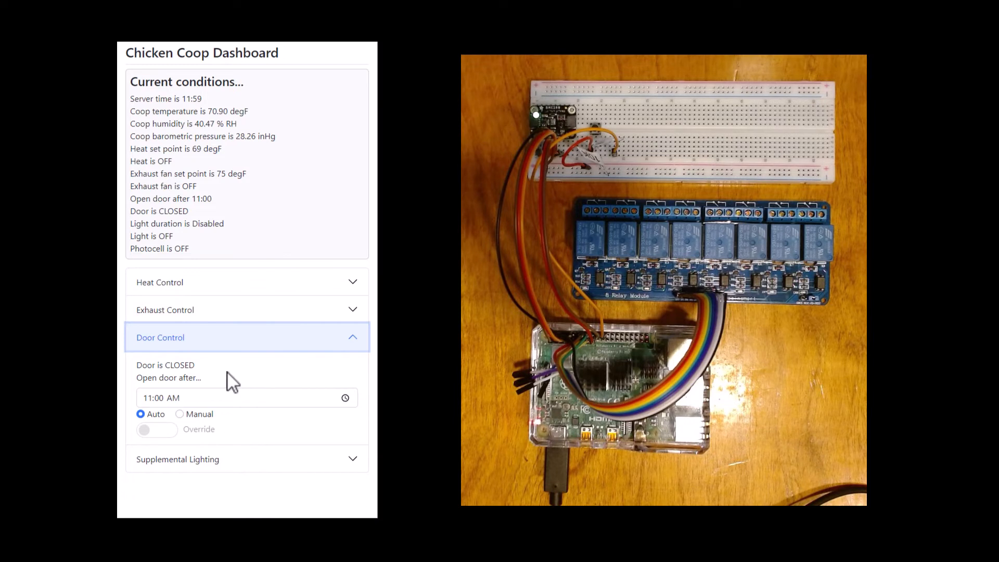
mouse_move(200, 378)
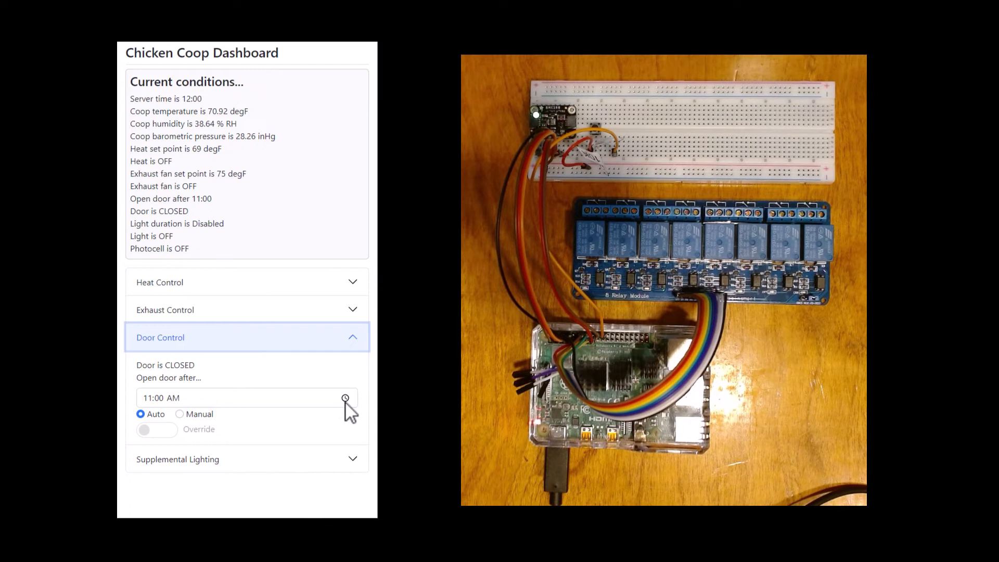
Set the Open door after time to 09:02 AM using the clock picker.
left_click(345, 398)
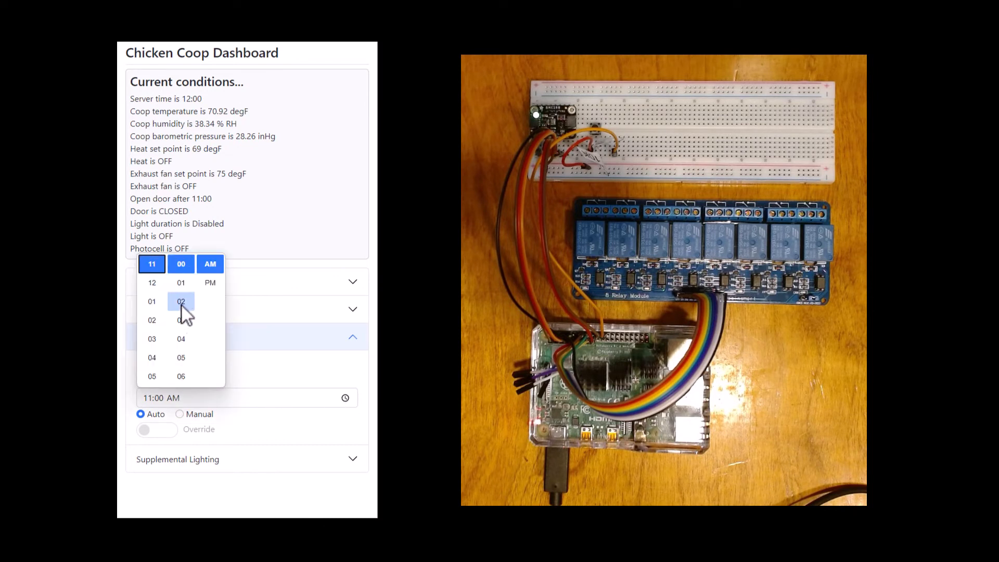
left_click(181, 301)
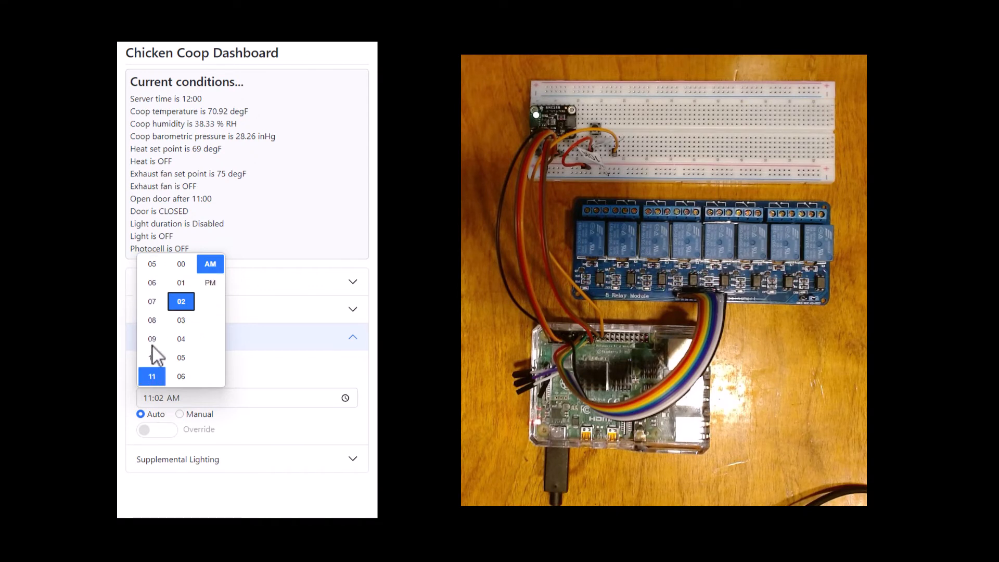
left_click(152, 338)
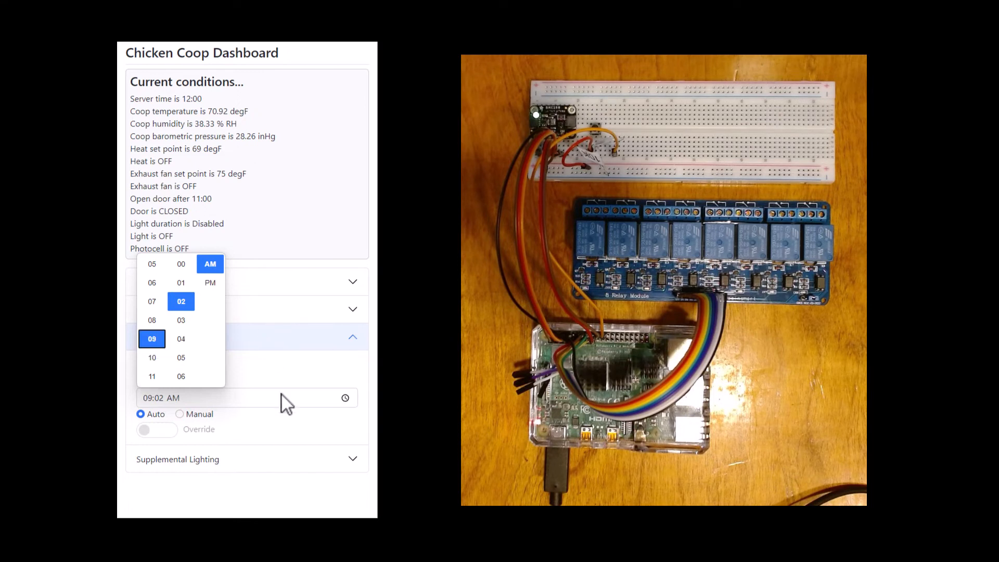
left_click(247, 418)
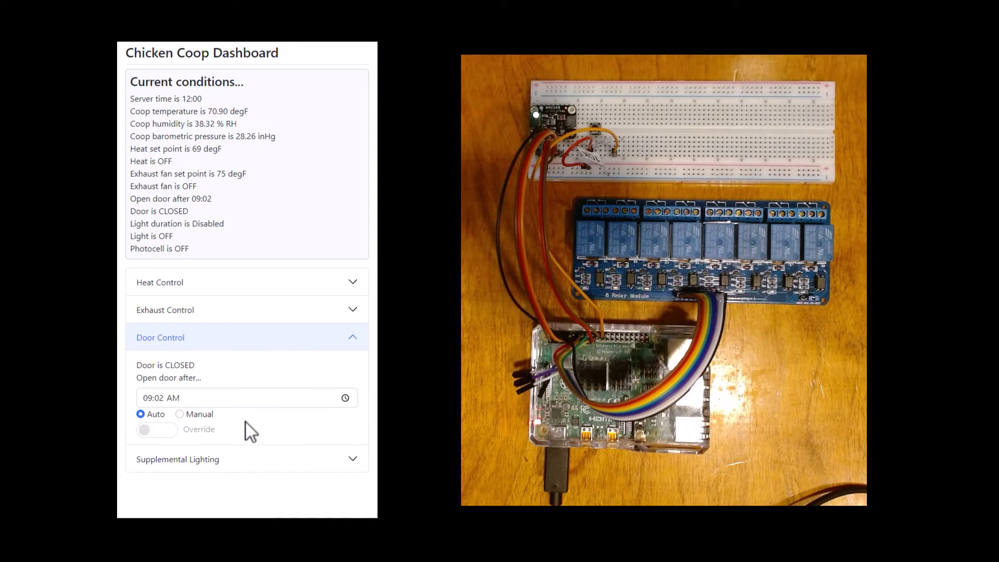
mouse_move(244, 385)
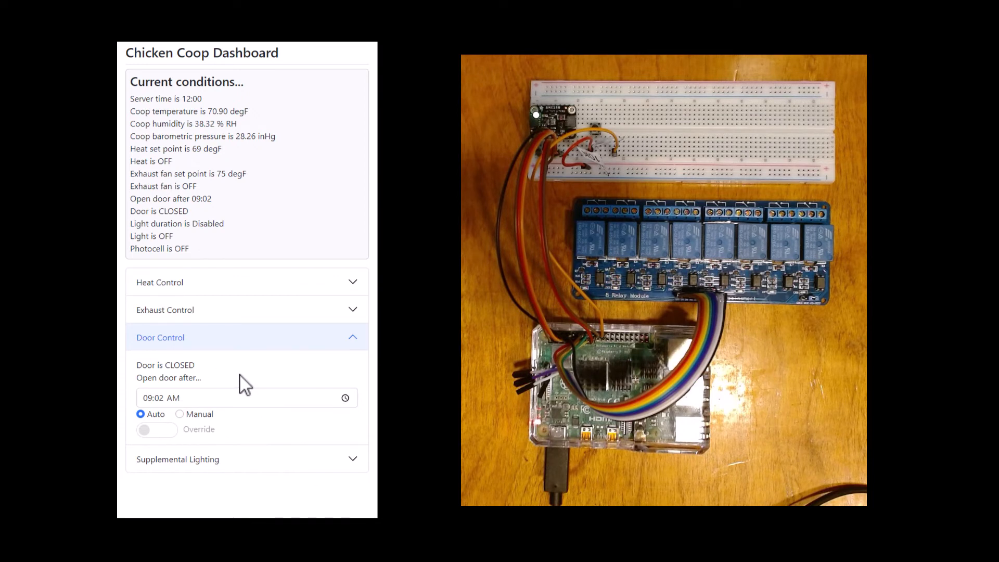
mouse_move(207, 110)
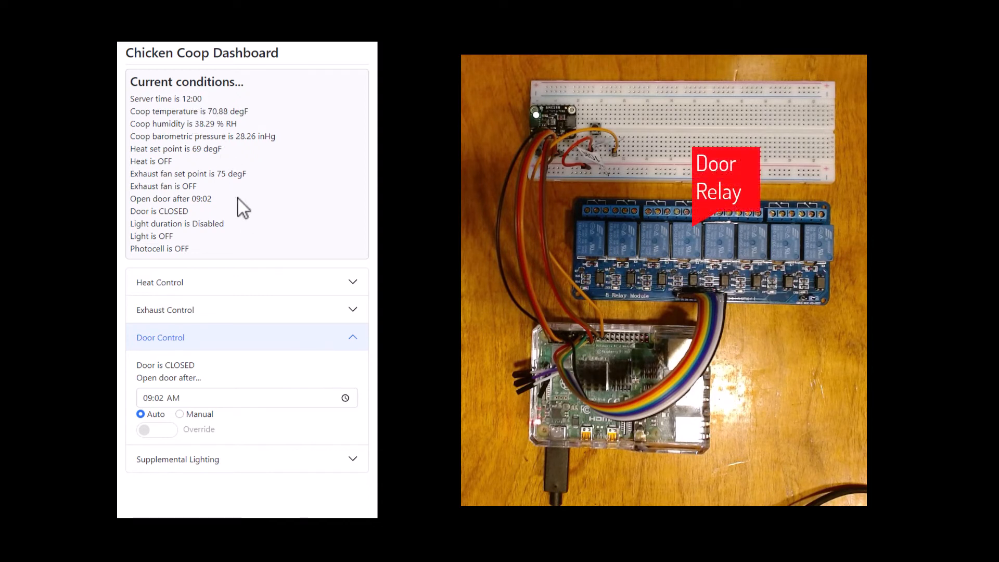
mouse_move(261, 410)
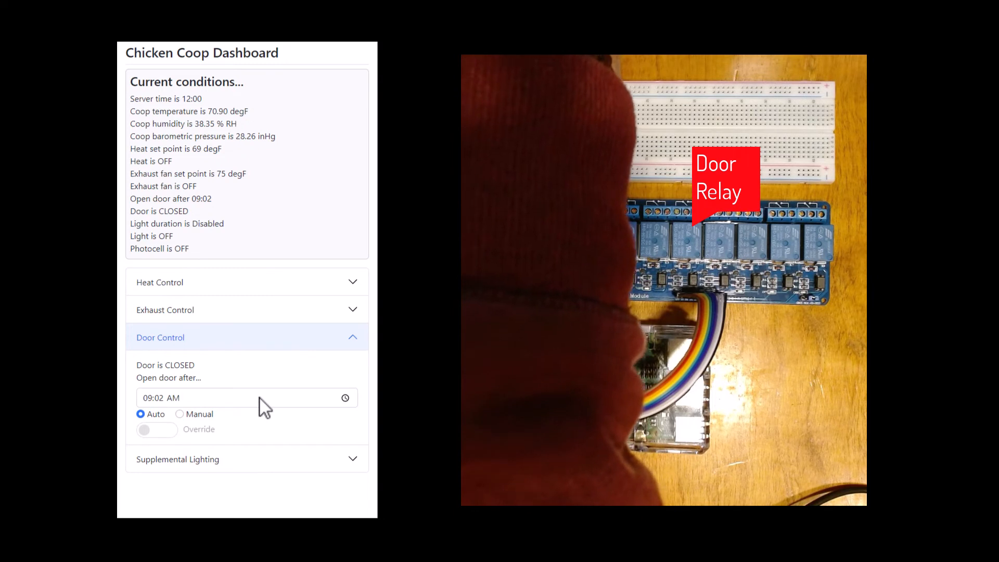
left_click(156, 430)
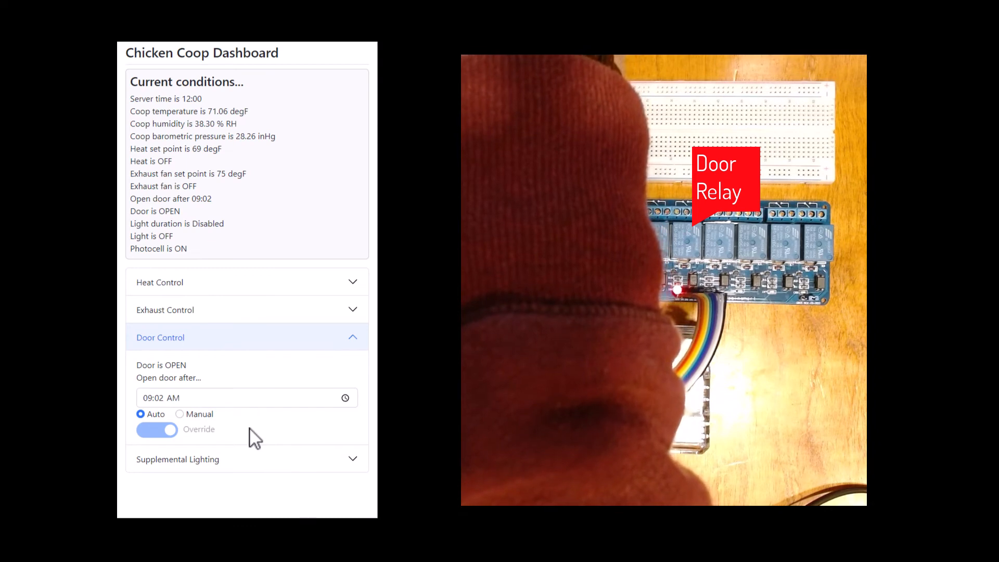
left_click(157, 430)
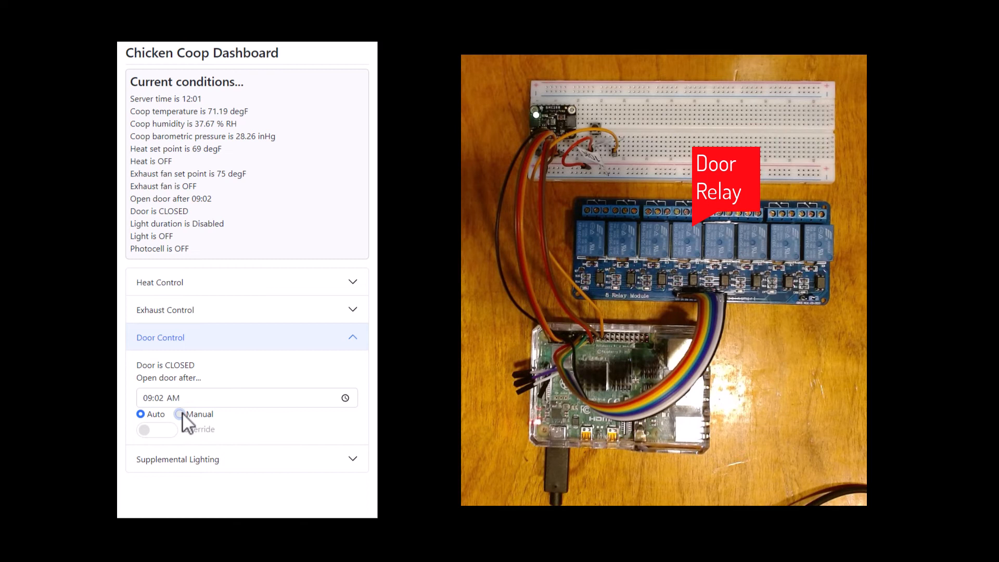
left_click(180, 414)
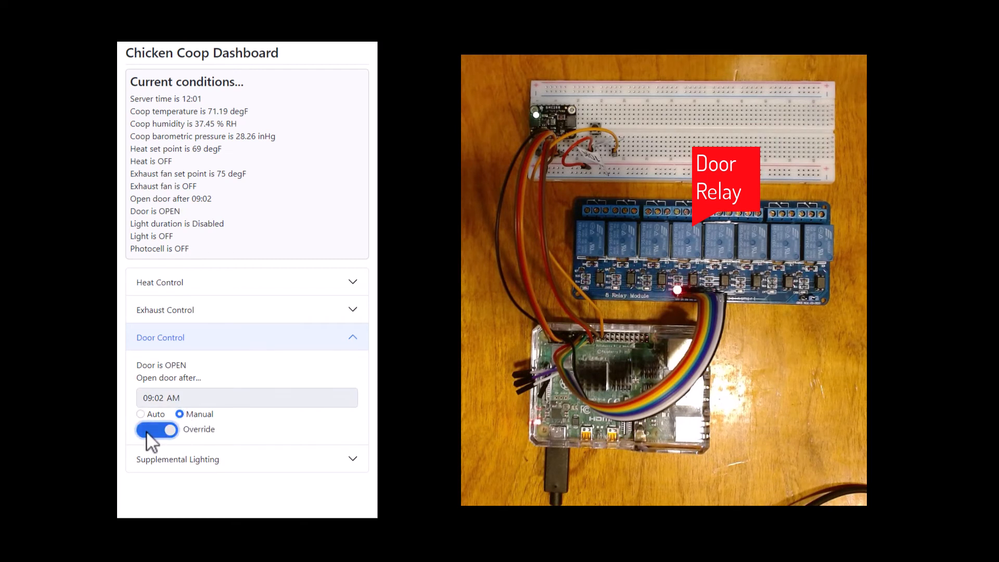
left_click(157, 430)
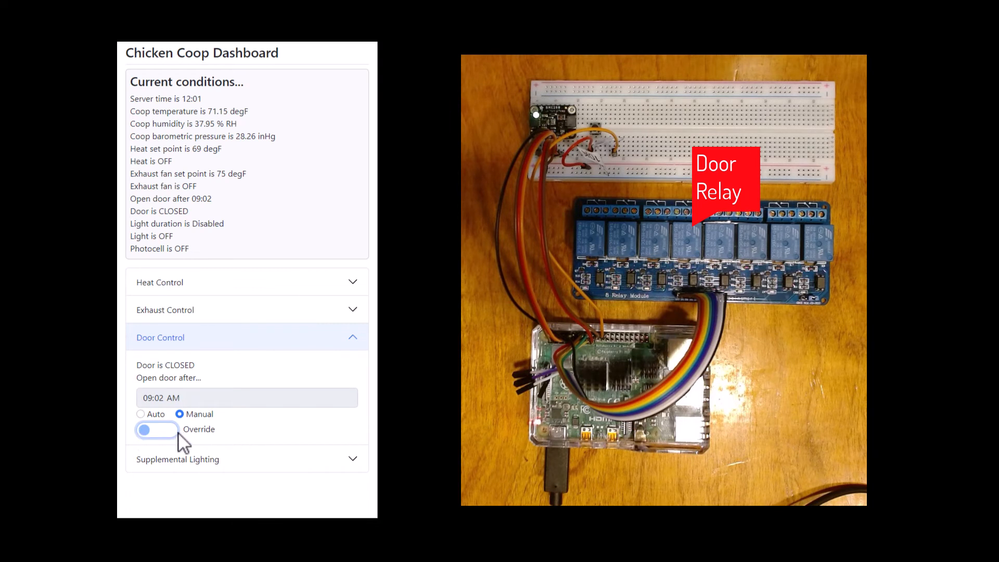
mouse_move(219, 449)
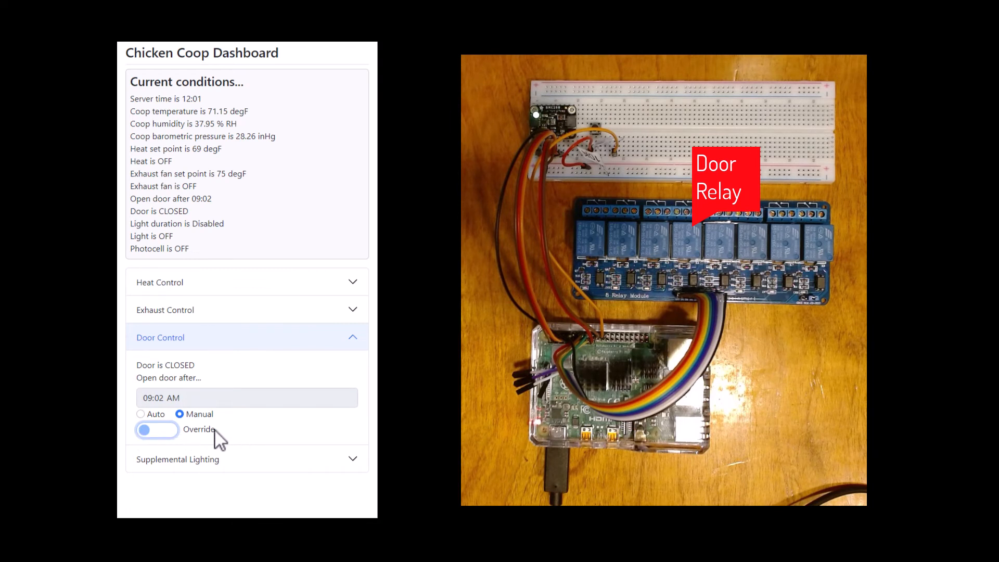
left_click(140, 414)
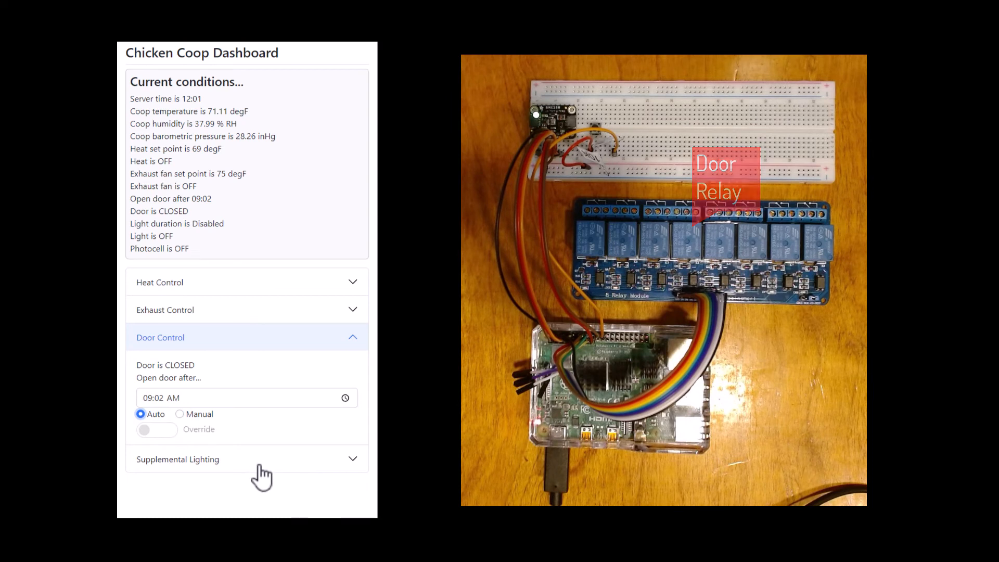
Expand Supplemental Lighting, force the light on manually, then return it to Auto.
left_click(177, 459)
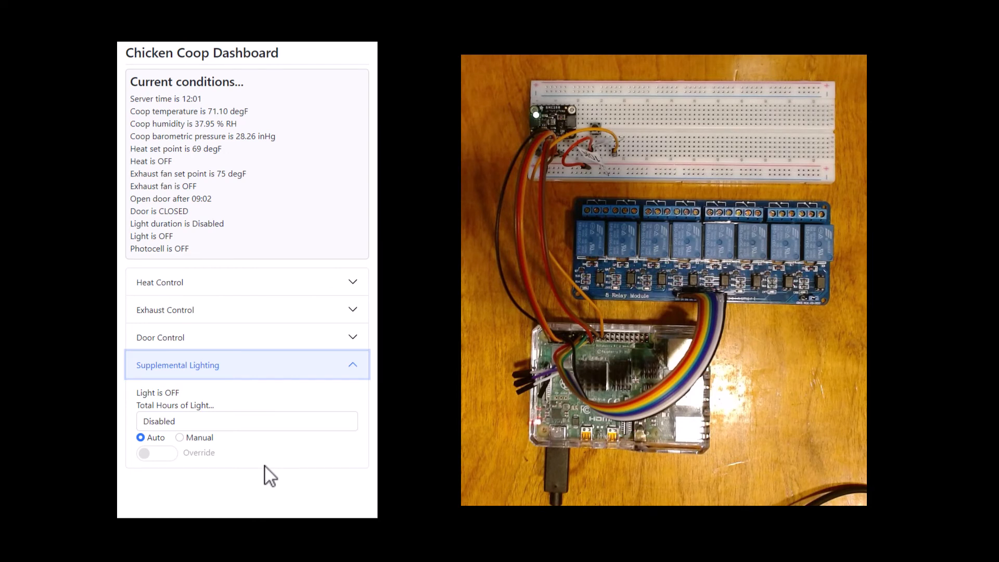
mouse_move(235, 441)
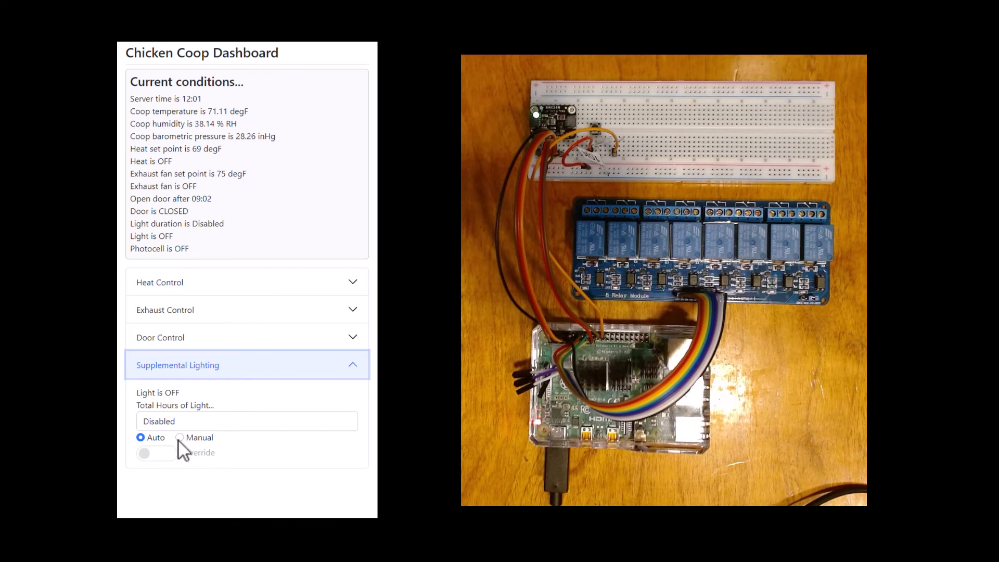
left_click(156, 453)
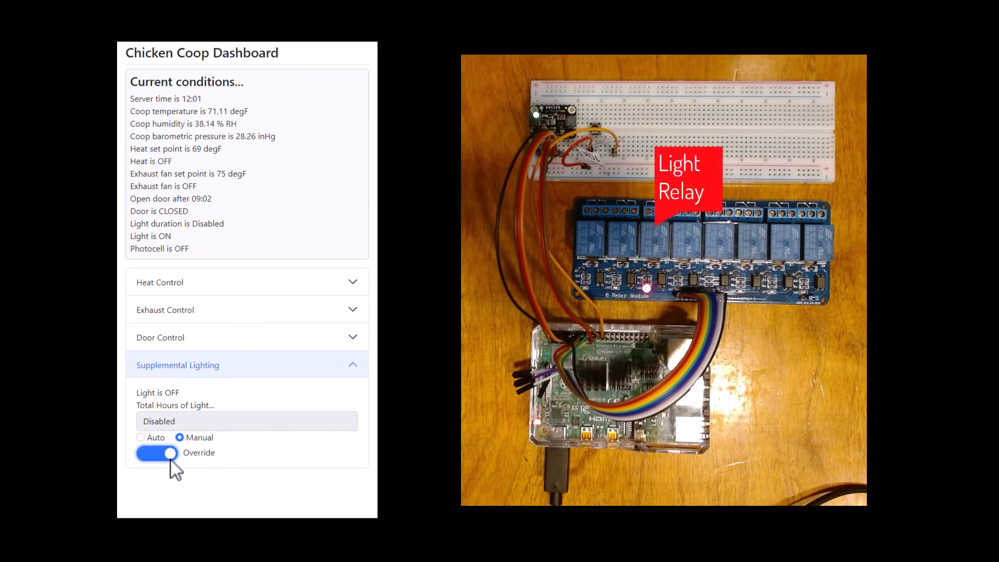
left_click(157, 454)
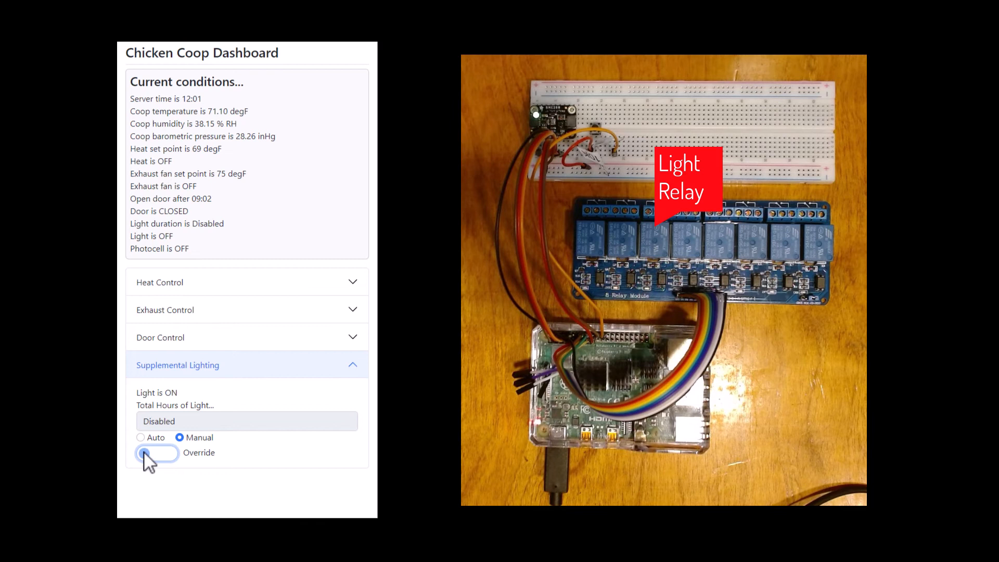
left_click(140, 438)
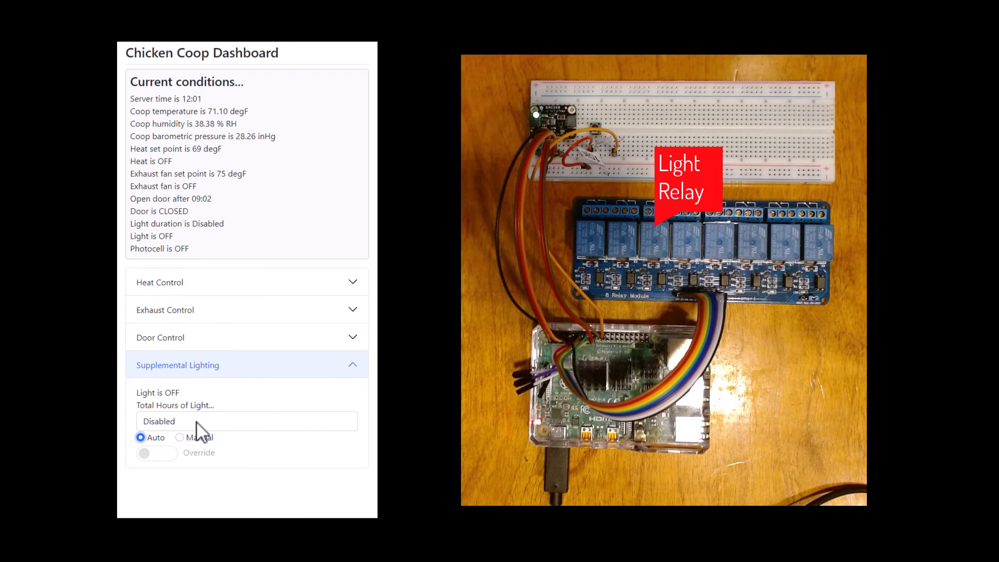
mouse_move(219, 439)
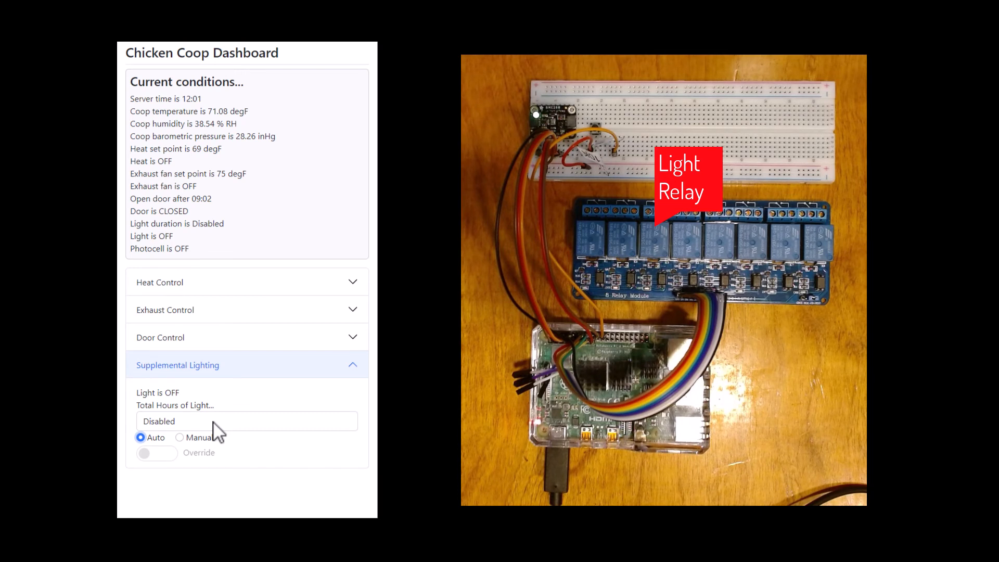
Choose 15 in the Total Hours of Light dropdown.
left_click(247, 421)
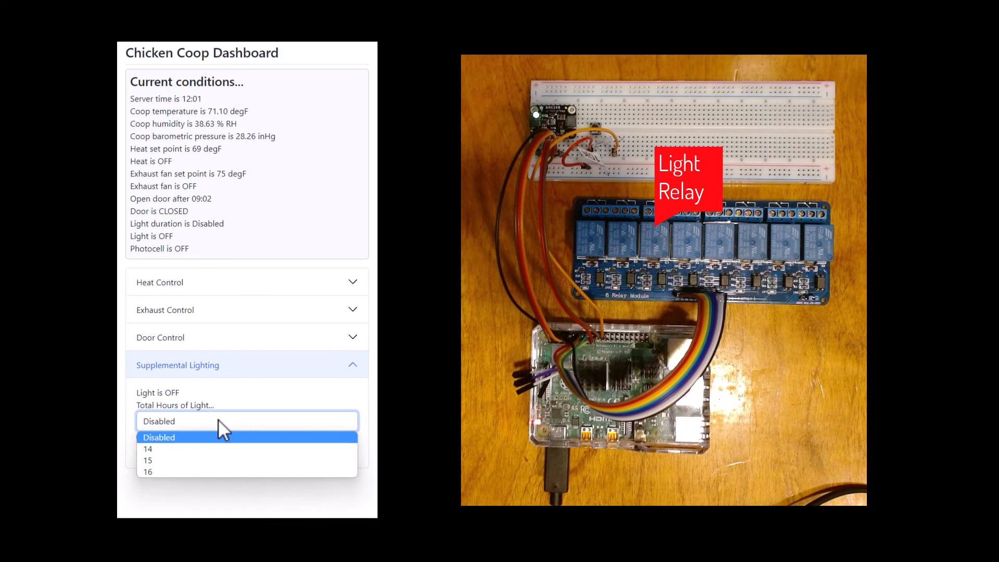
mouse_move(159, 461)
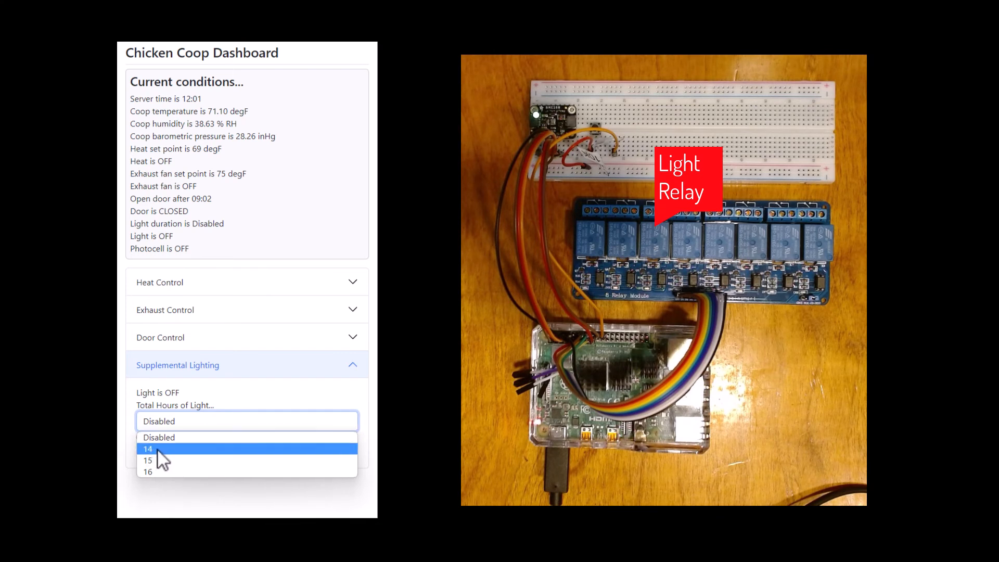
mouse_move(163, 475)
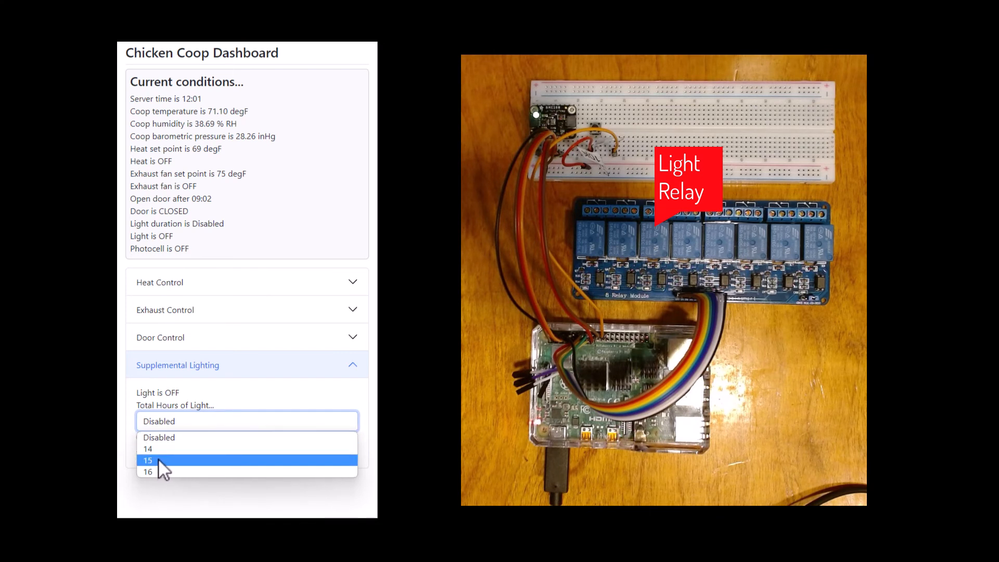
left_click(148, 460)
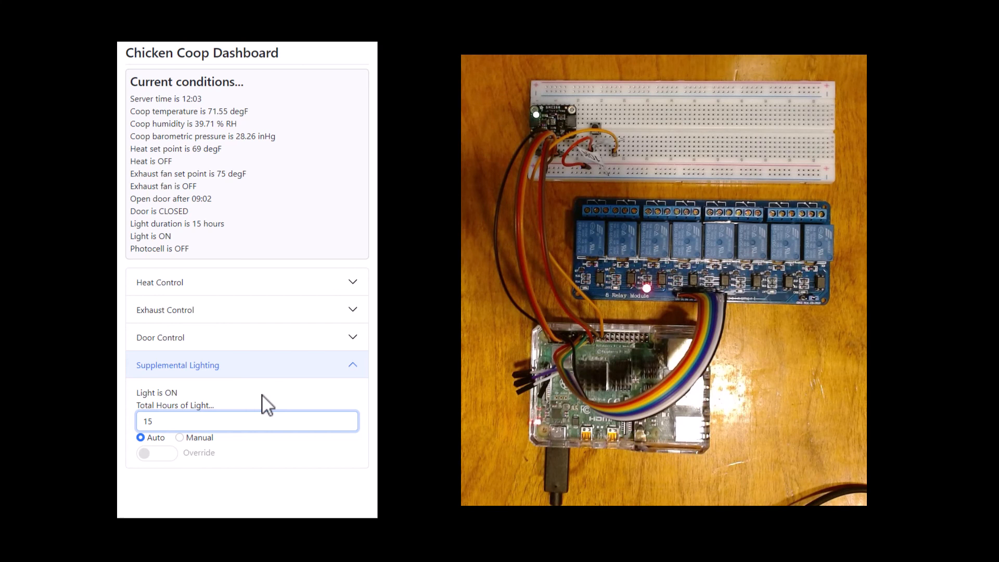
mouse_move(274, 379)
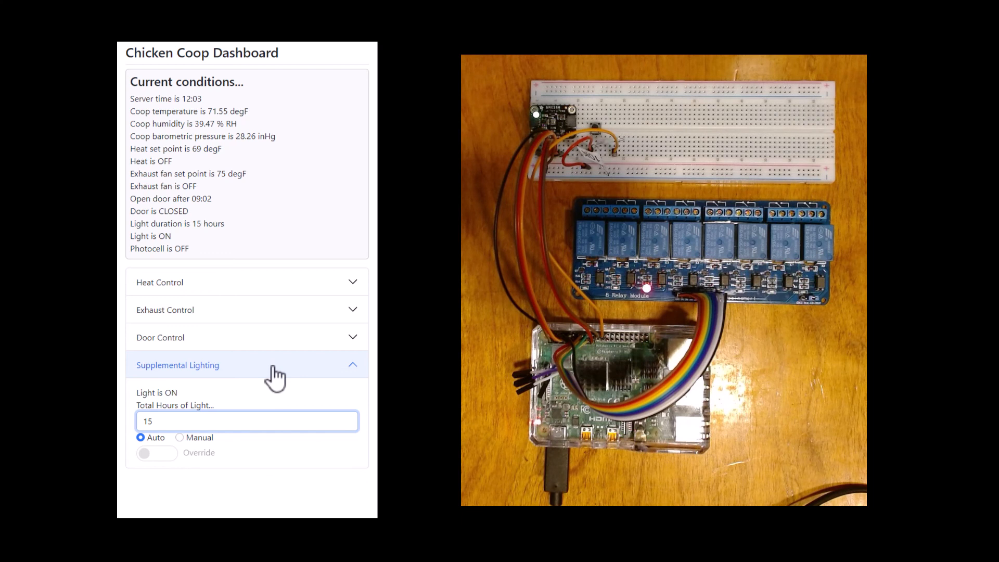
mouse_move(281, 376)
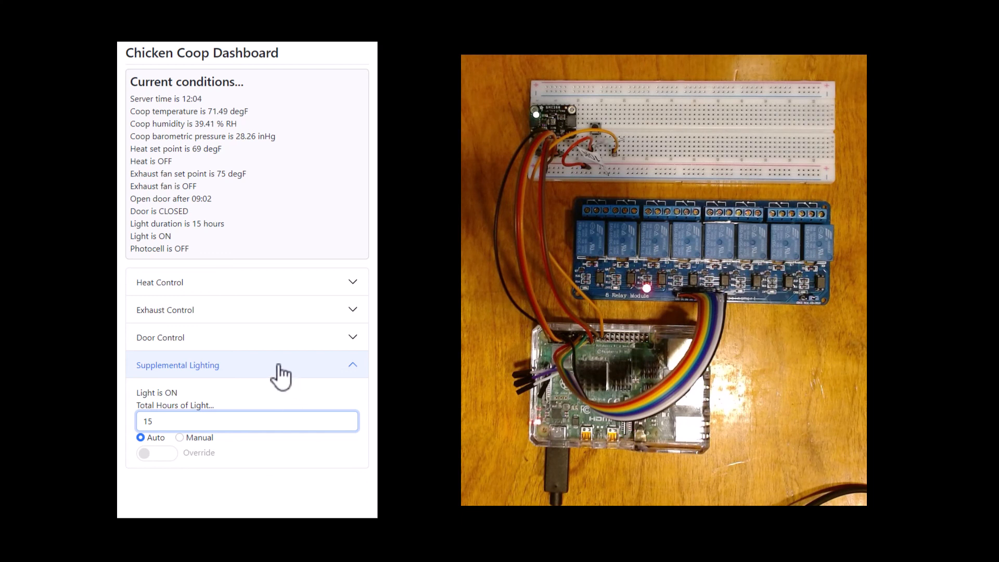